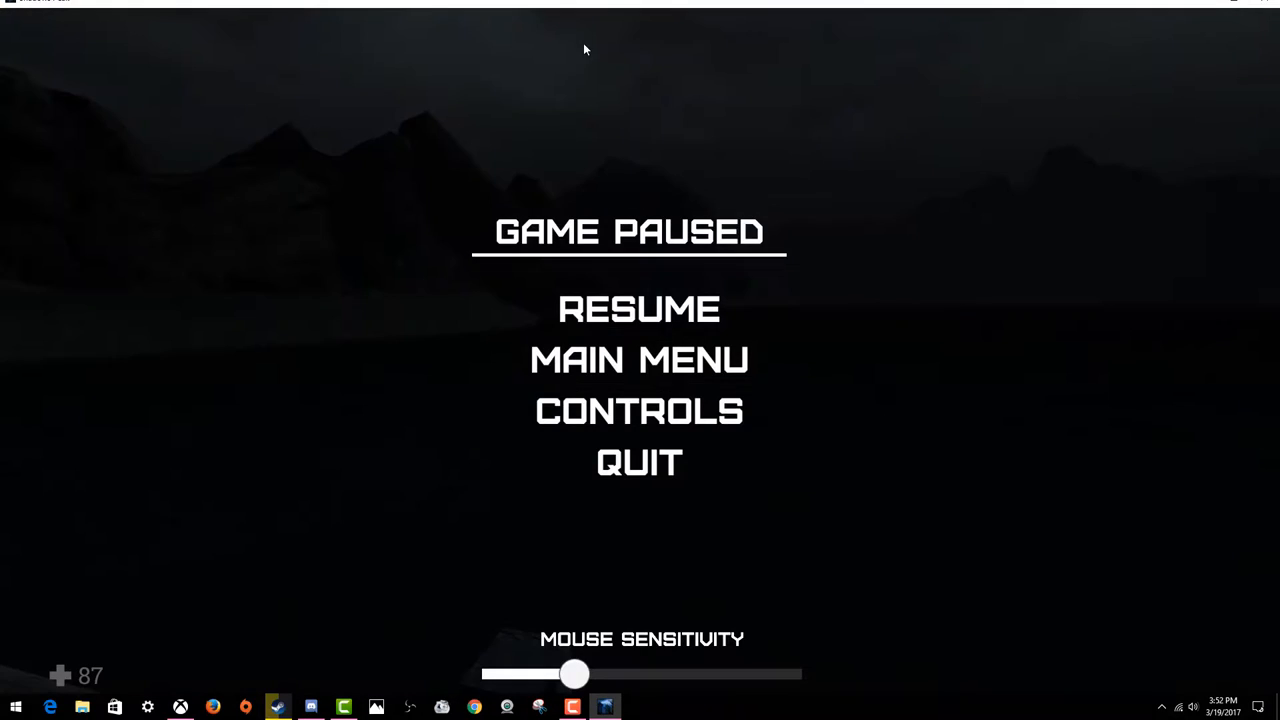
# Resume the paused game from the pause menu
pyautogui.click(639, 308)
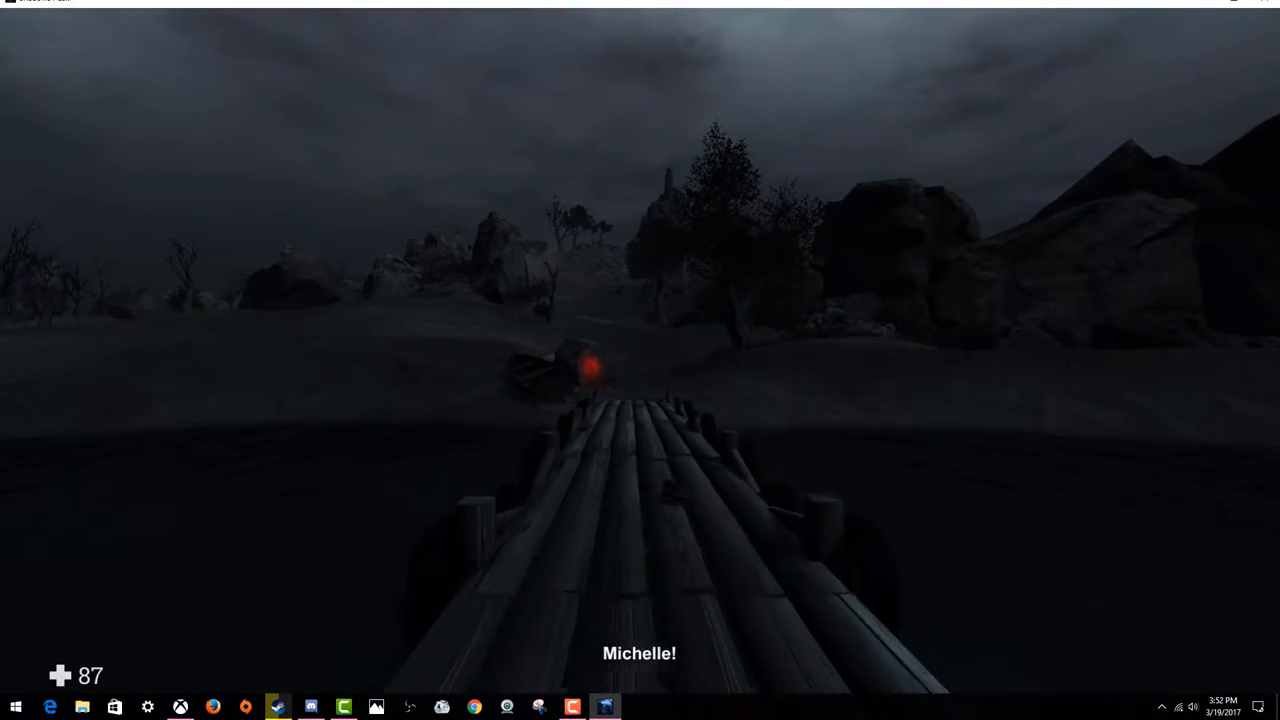
pyautogui.moveTo(640, 360)
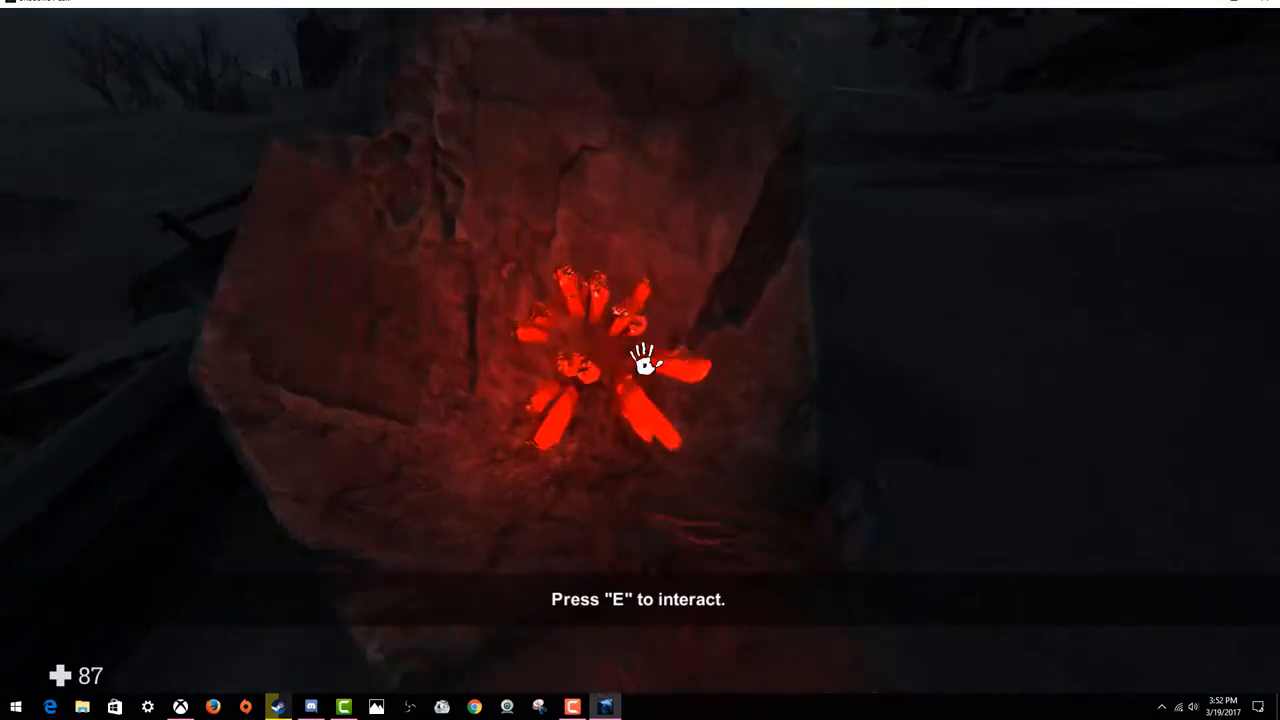
# Interact with the glowing red candles on the rock
pyautogui.press('e')
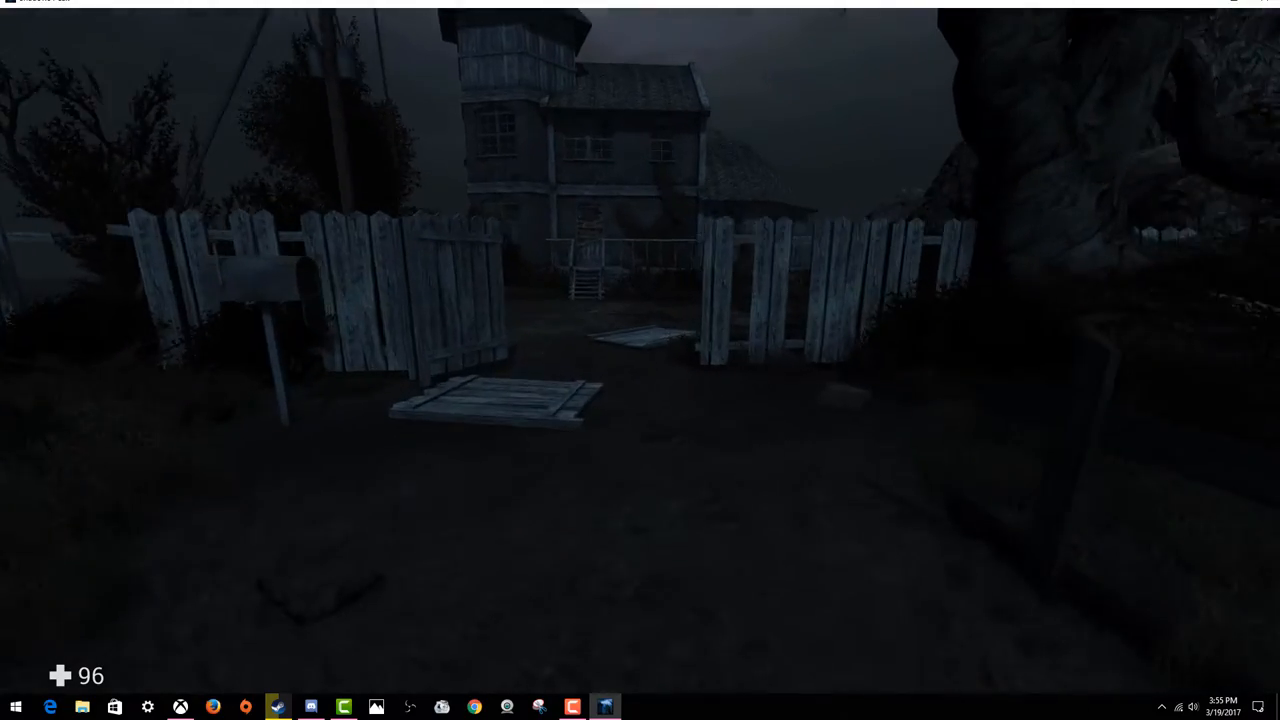
pyautogui.moveTo(640, 360)
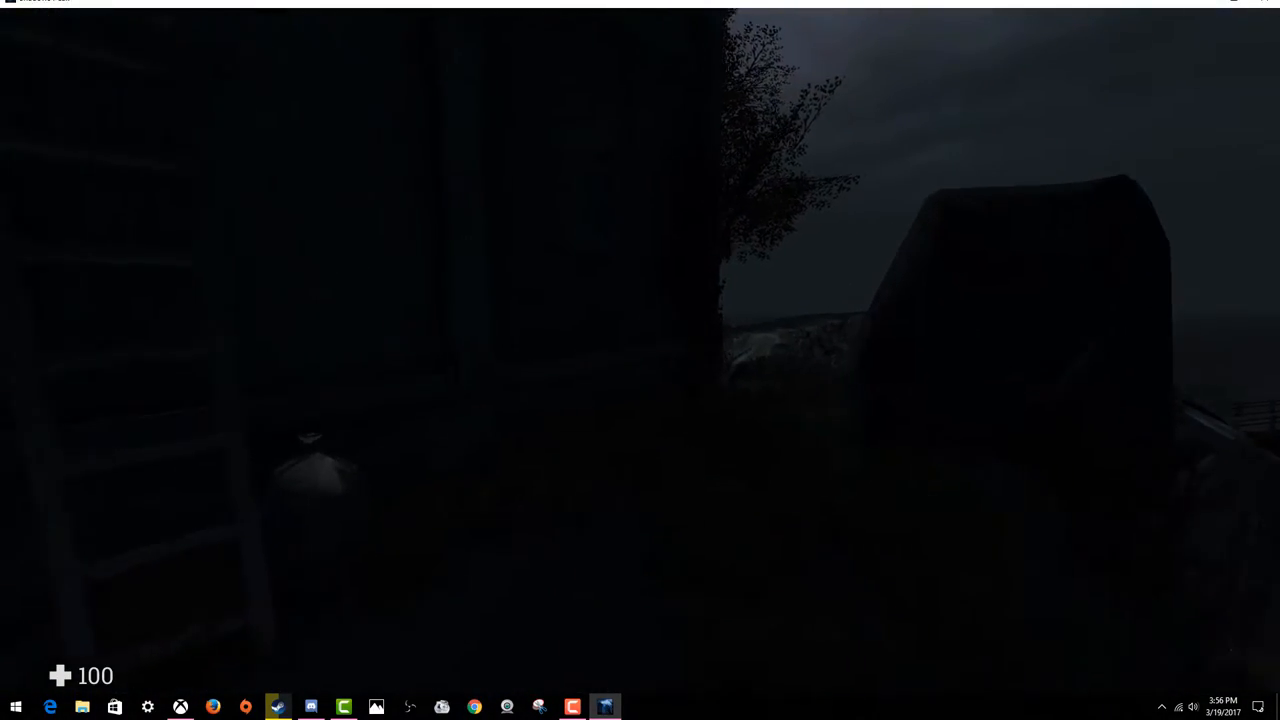
pyautogui.moveTo(640, 360)
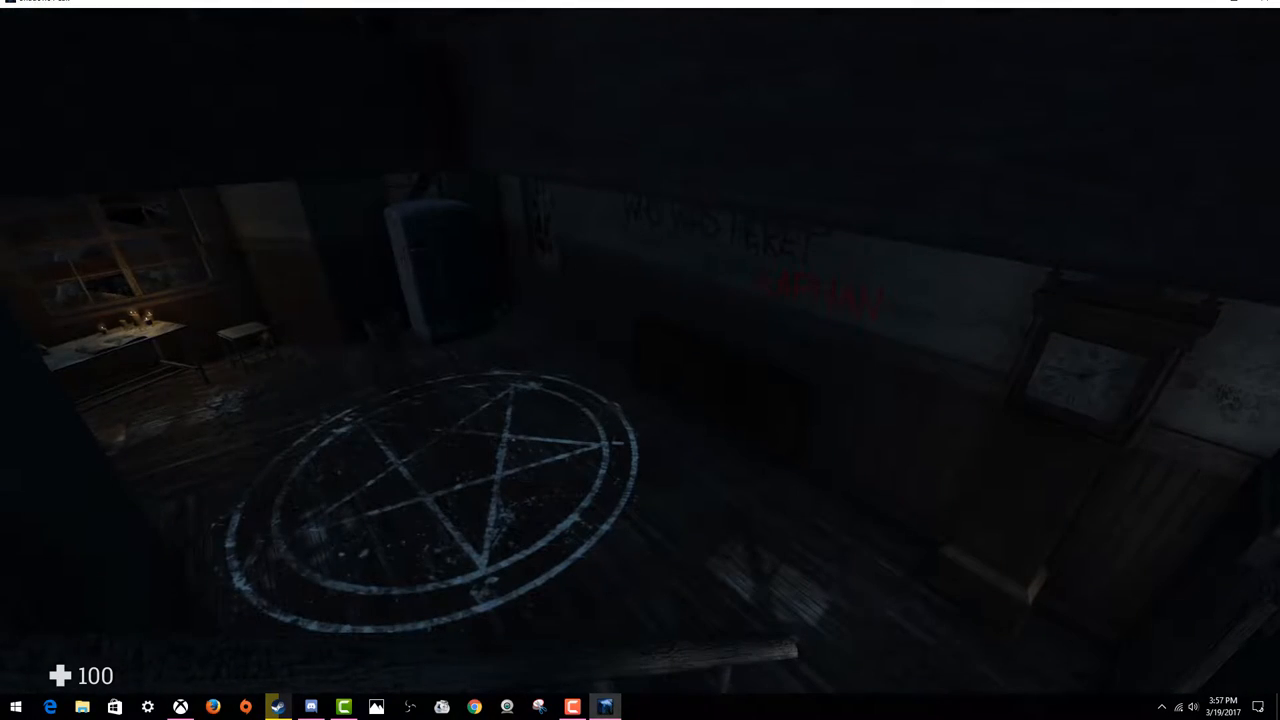
pyautogui.moveTo(640, 360)
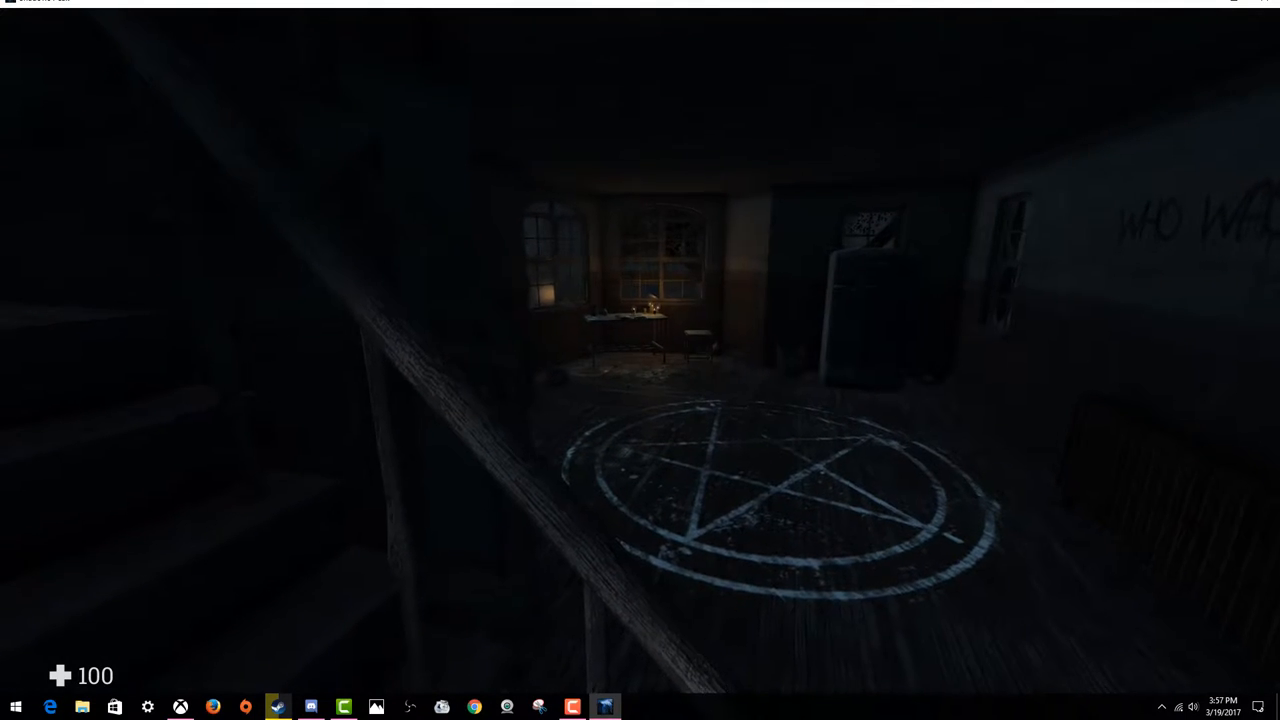
pyautogui.moveTo(640, 360)
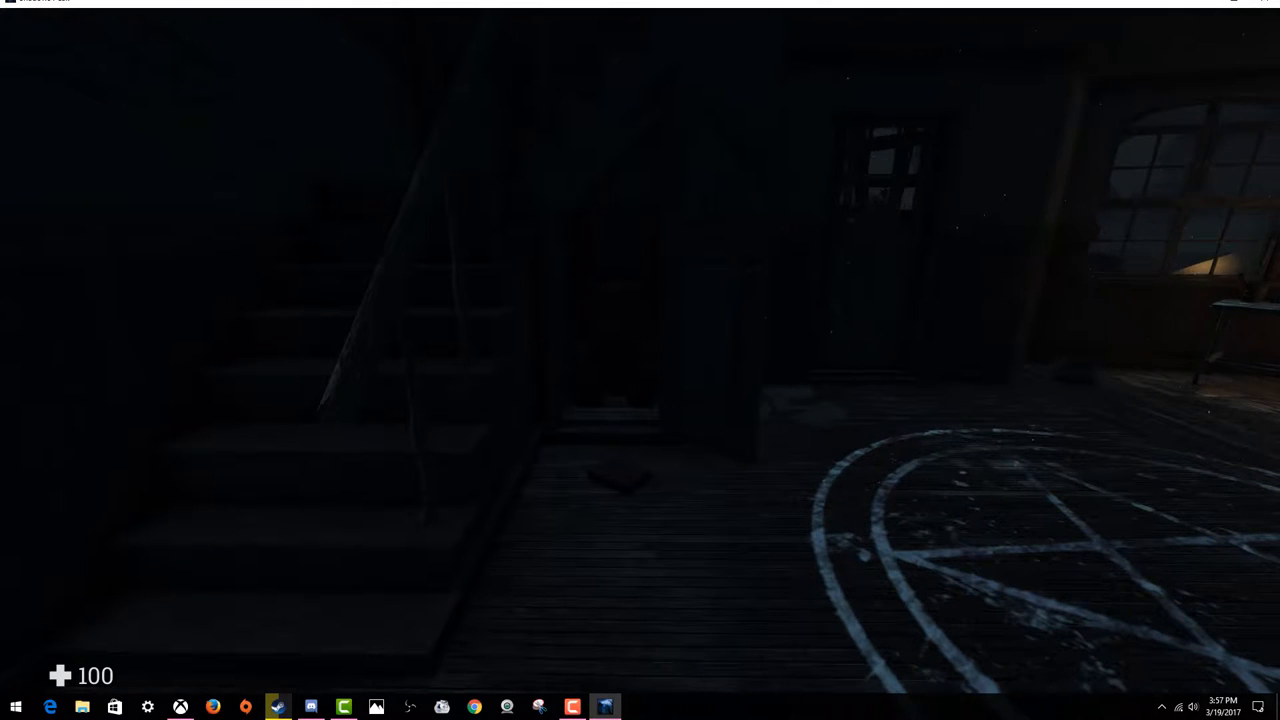
pyautogui.moveTo(640, 360)
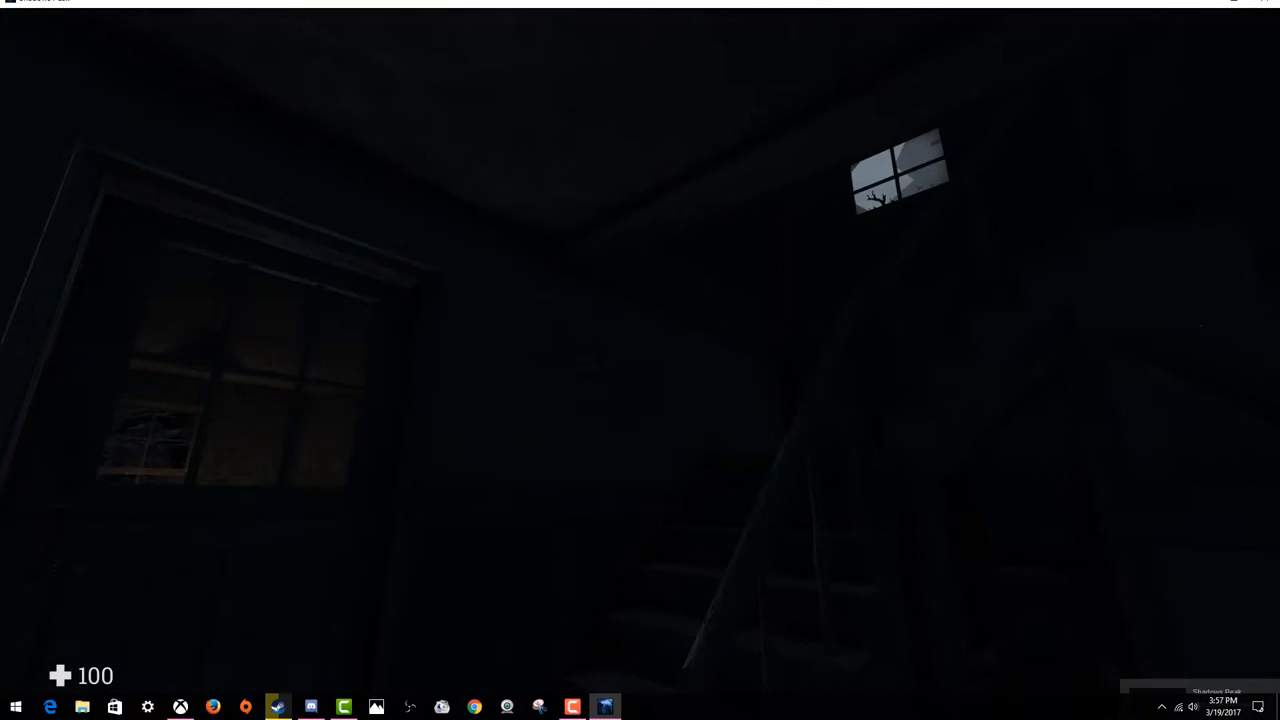
pyautogui.moveTo(640, 360)
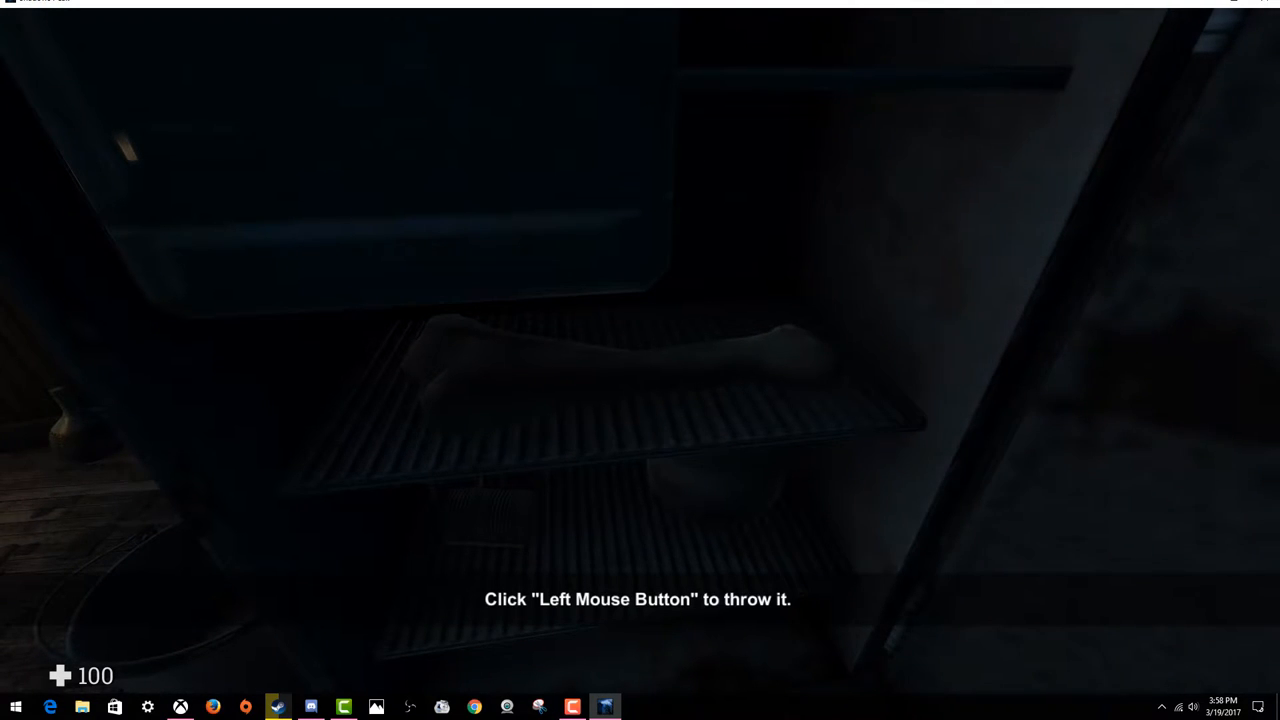
# Throw away the bone taken from the refrigerator
pyautogui.click(640, 360)
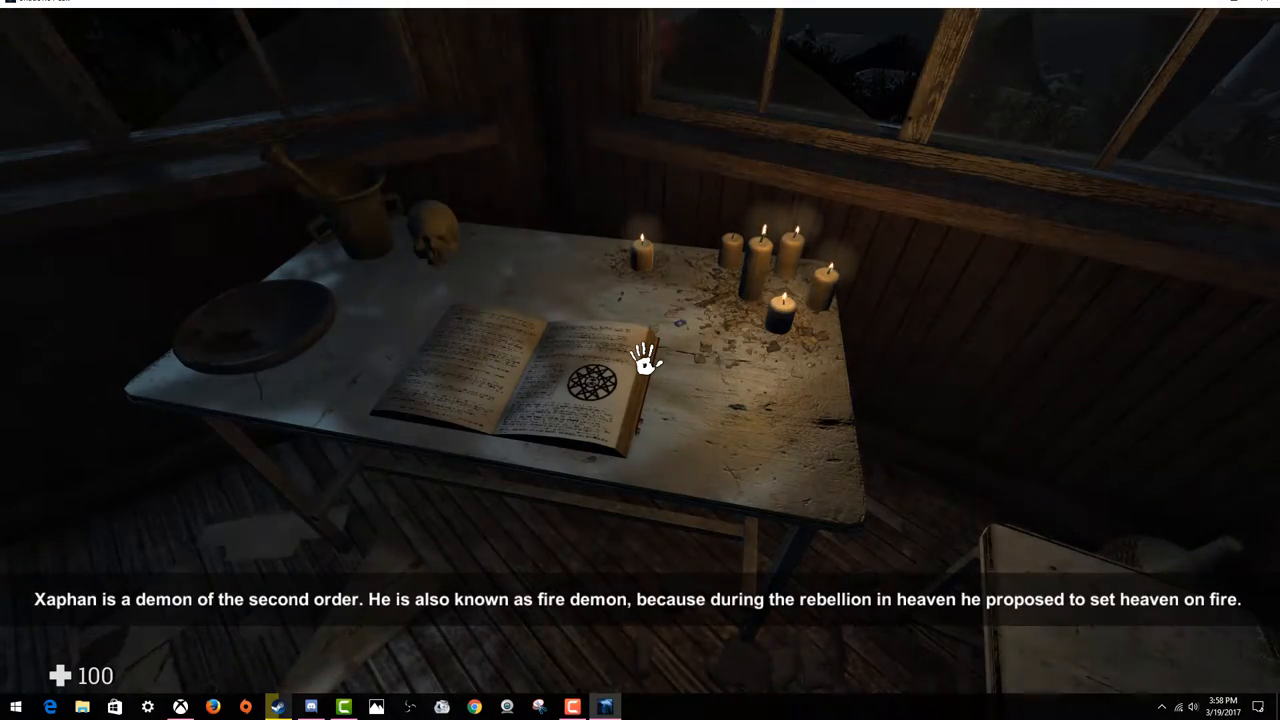
pyautogui.moveTo(640, 360)
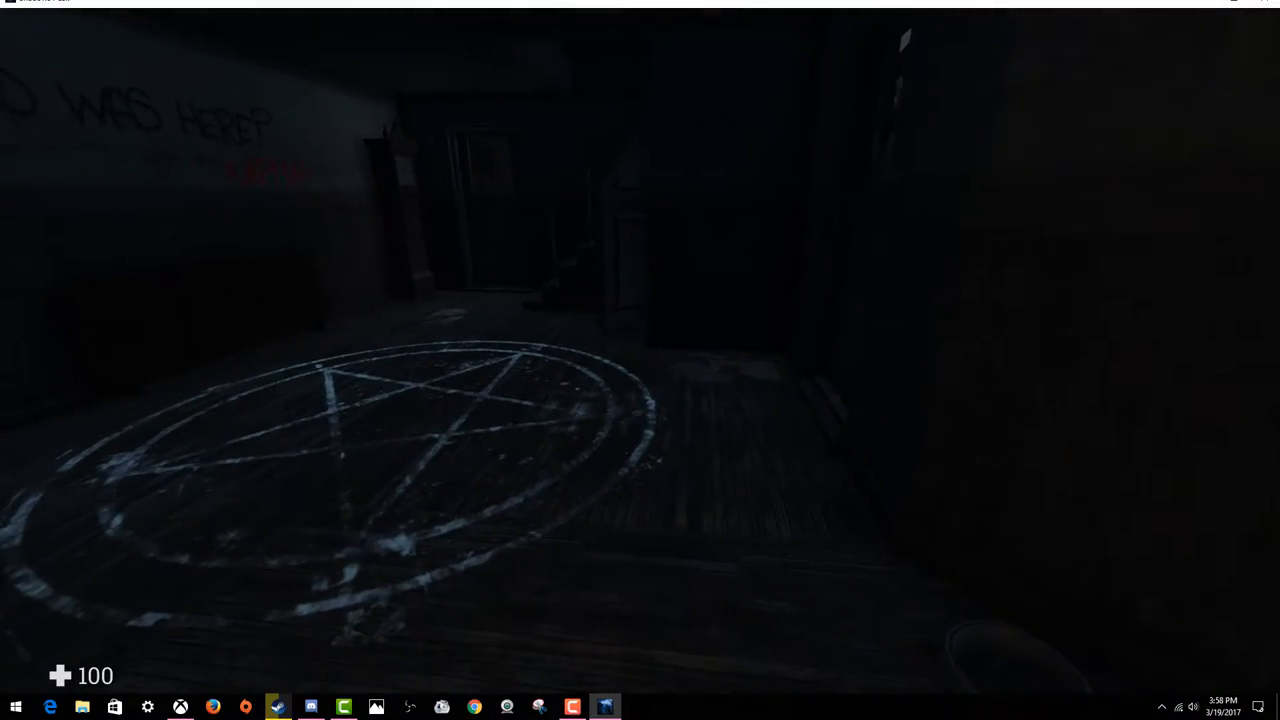
pyautogui.moveTo(640, 360)
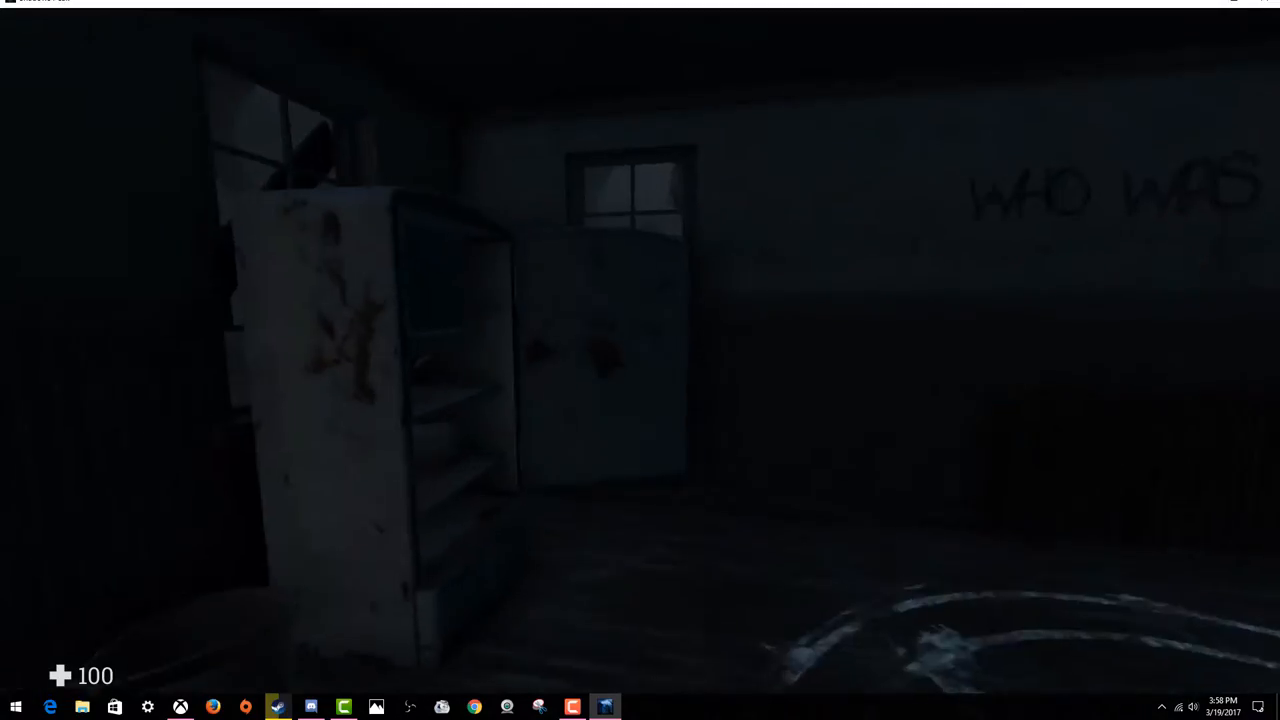
pyautogui.moveTo(640, 360)
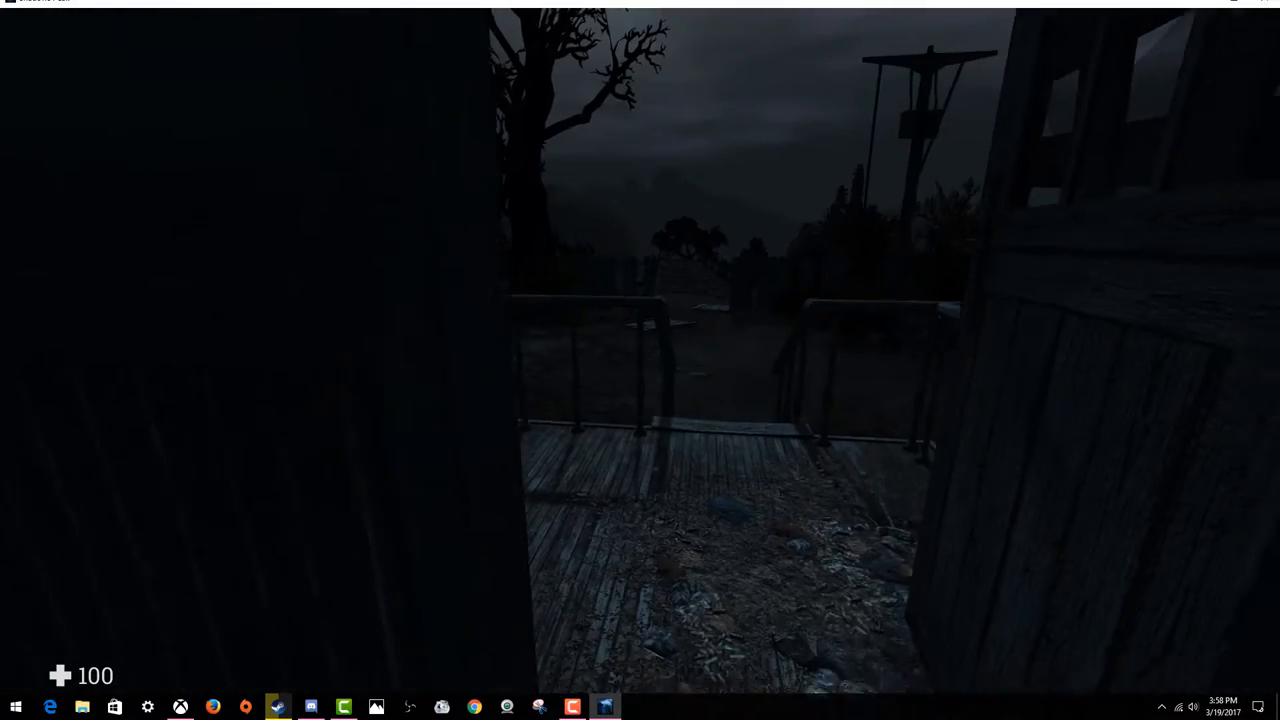
pyautogui.moveTo(640, 360)
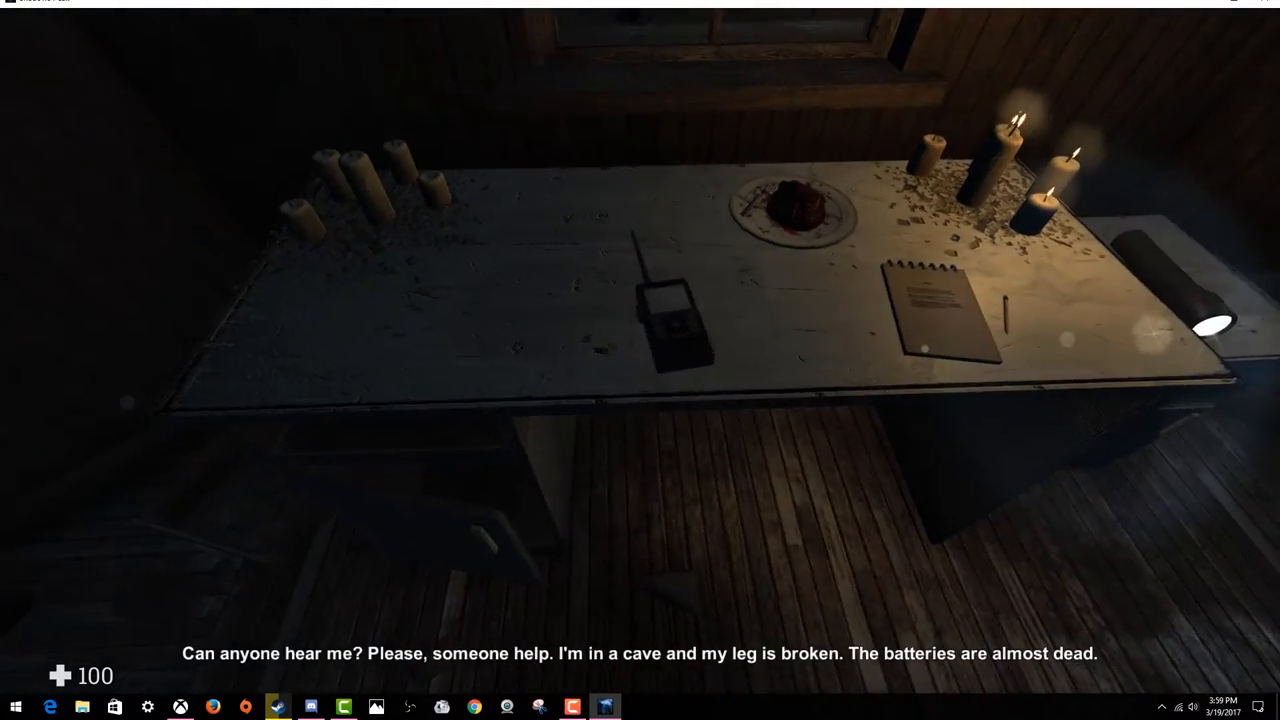
pyautogui.moveTo(640, 360)
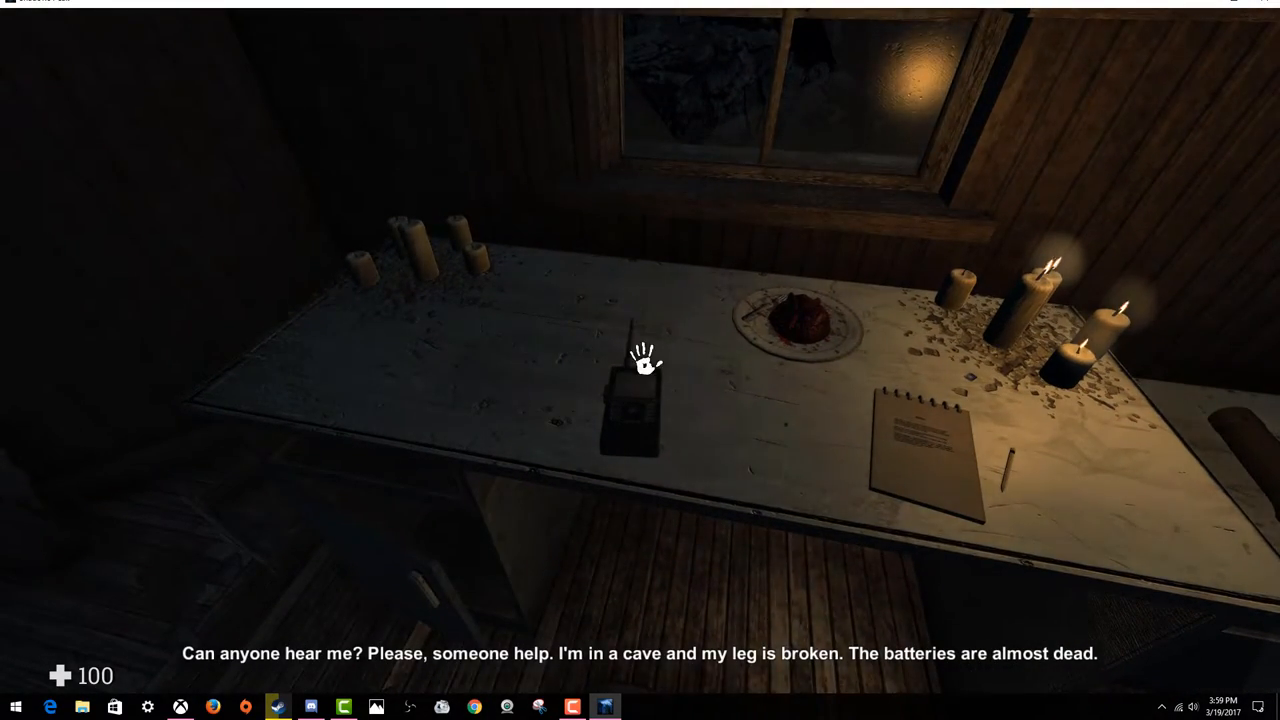
pyautogui.moveTo(640, 360)
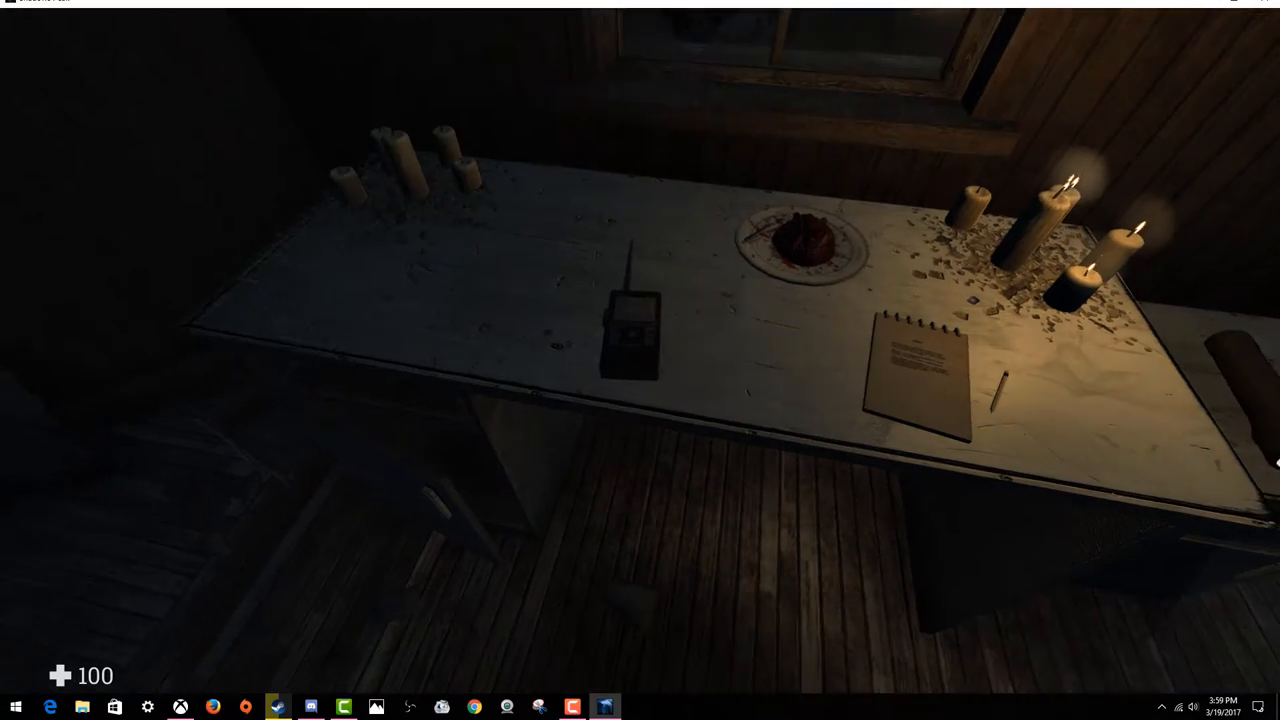
pyautogui.moveTo(640, 360)
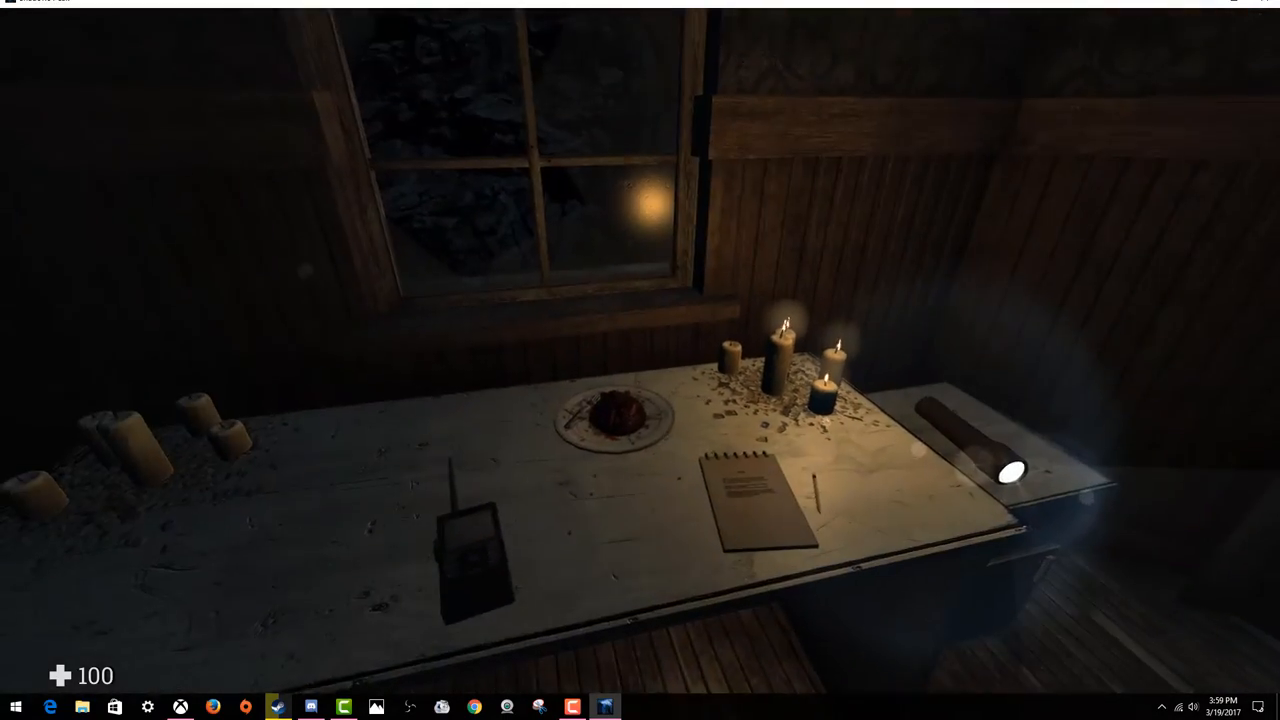
pyautogui.moveTo(640, 360)
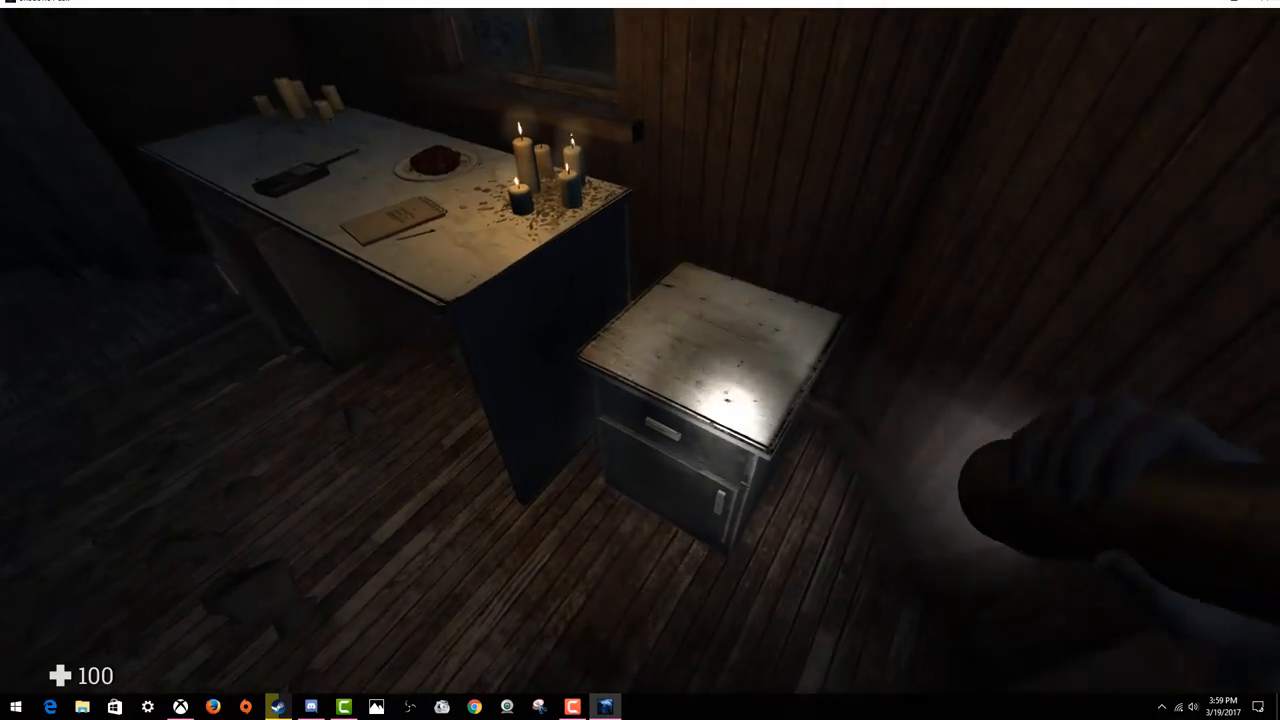
pyautogui.moveTo(640, 360)
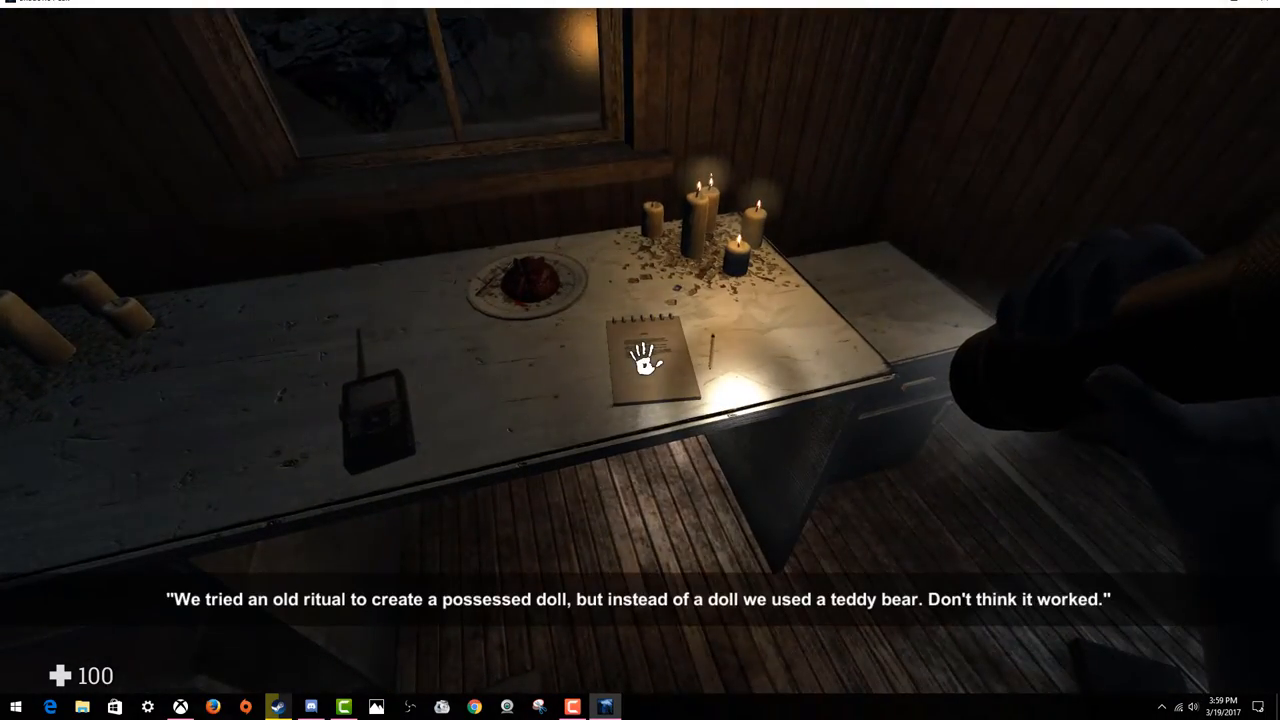
pyautogui.moveTo(640, 360)
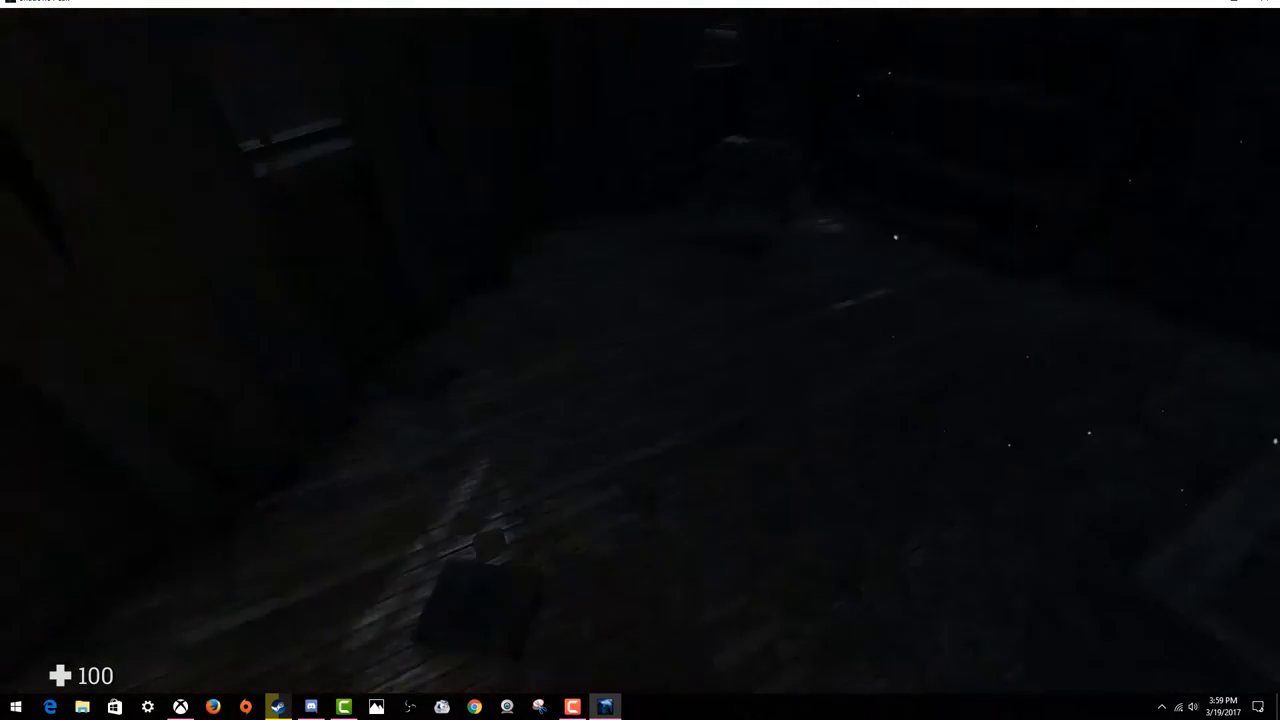
pyautogui.moveTo(640, 360)
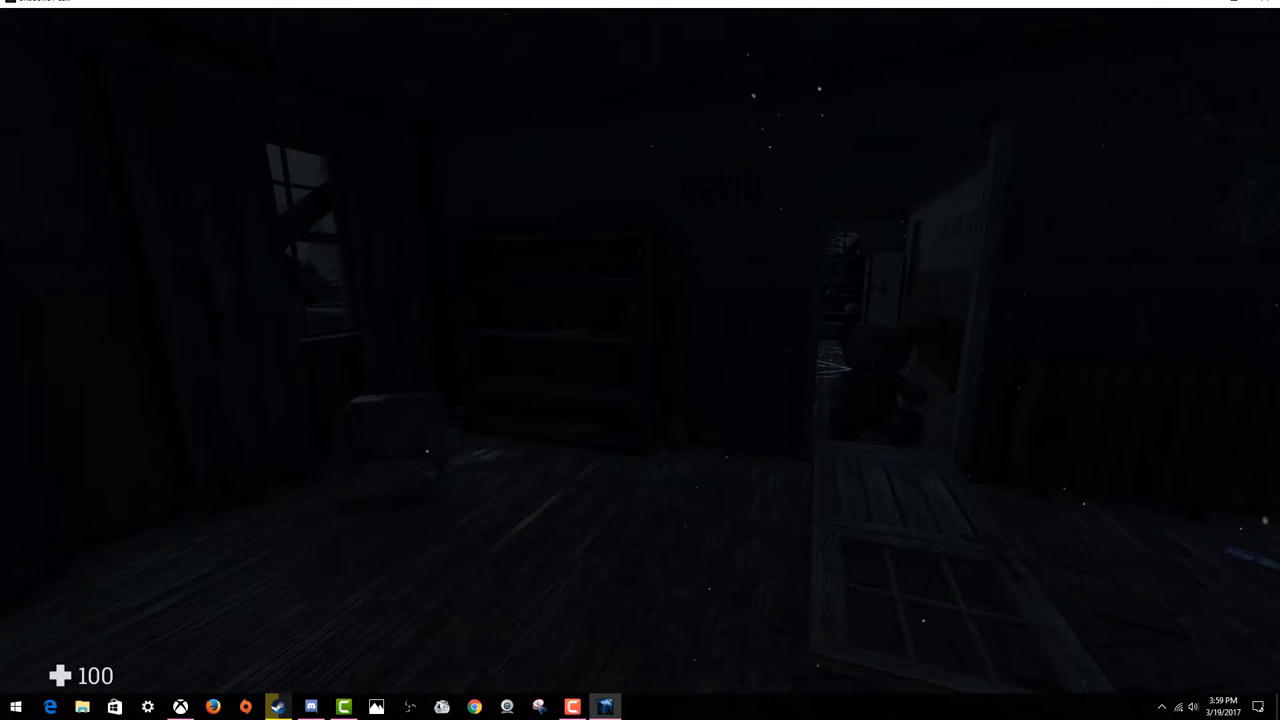
pyautogui.moveTo(640, 360)
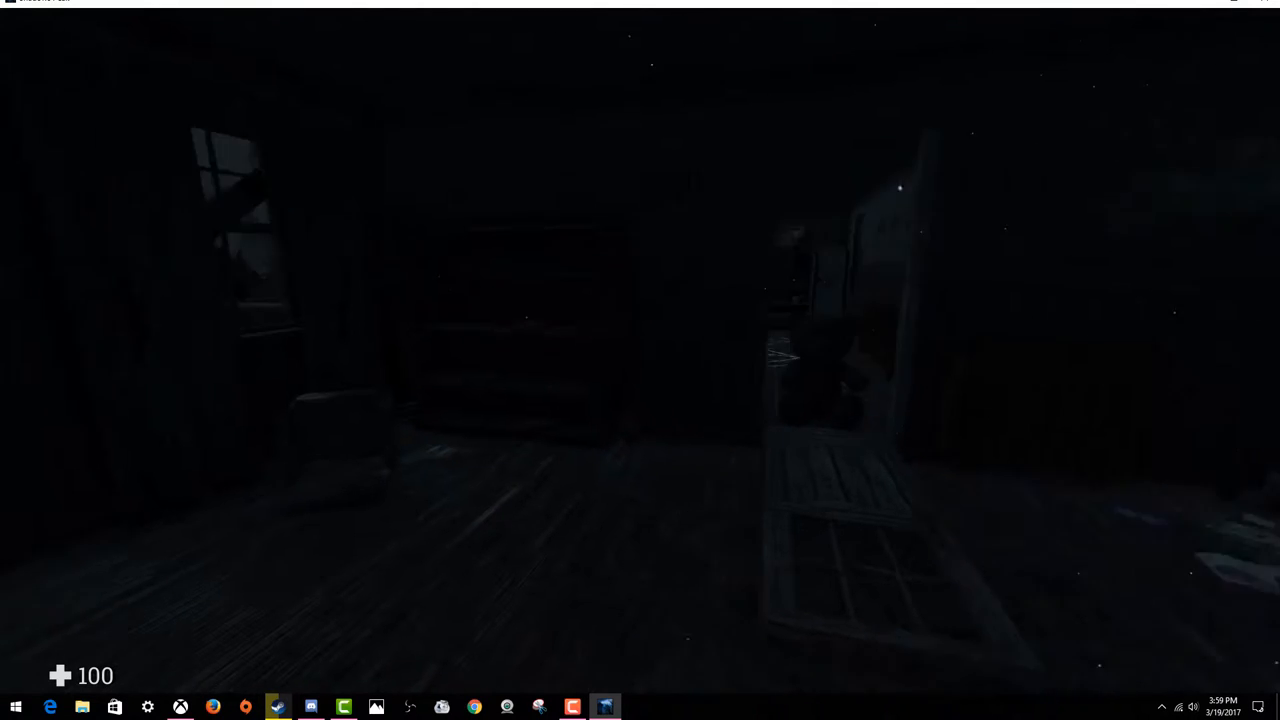
pyautogui.moveTo(640, 360)
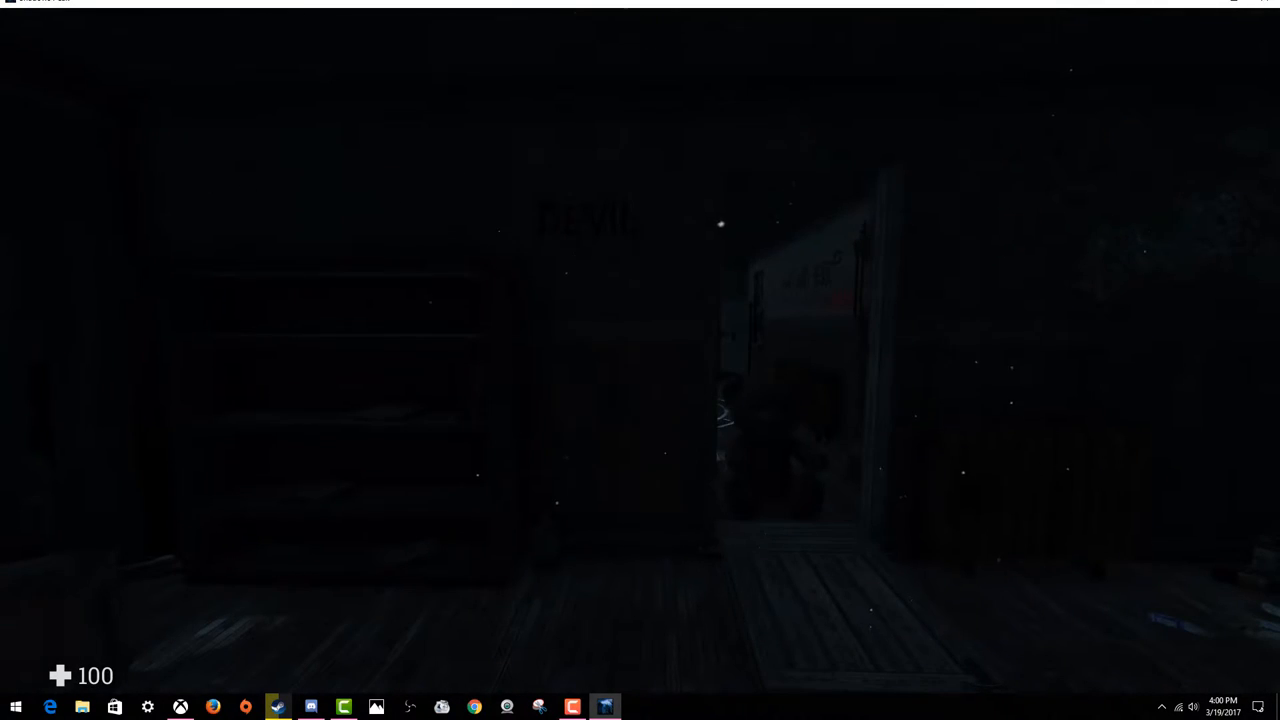
pyautogui.moveTo(640, 360)
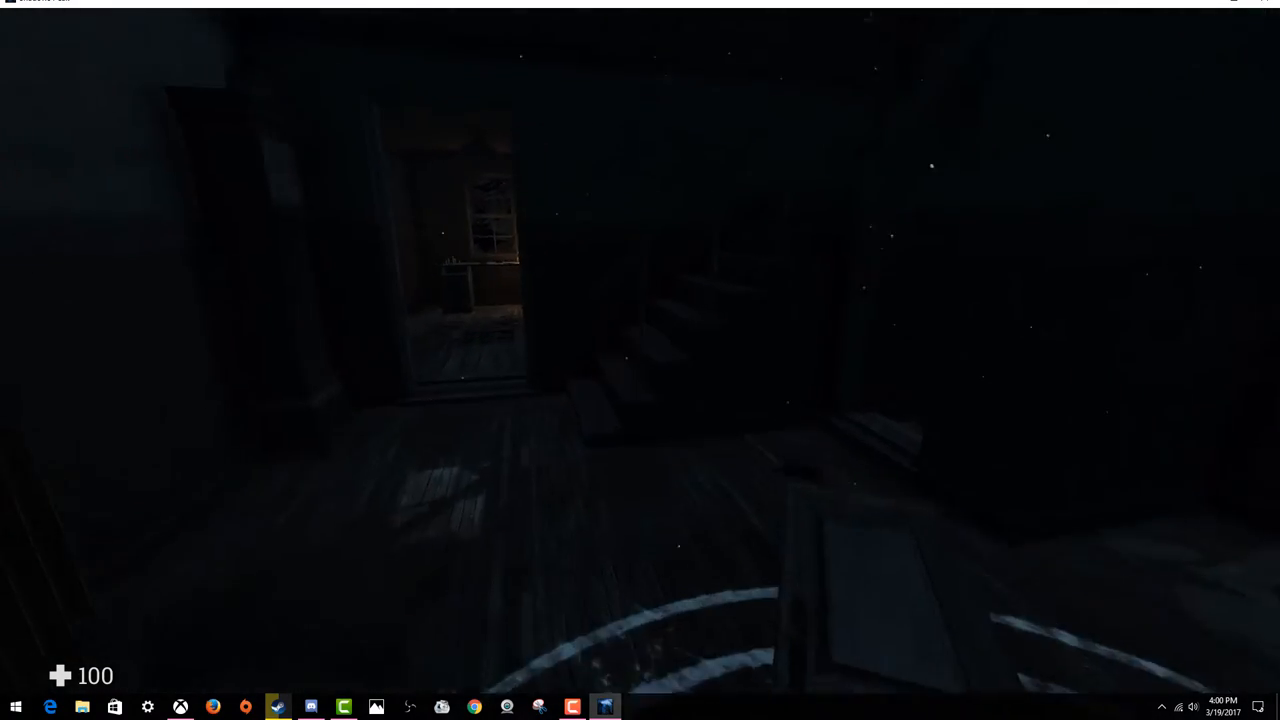
pyautogui.moveTo(640, 360)
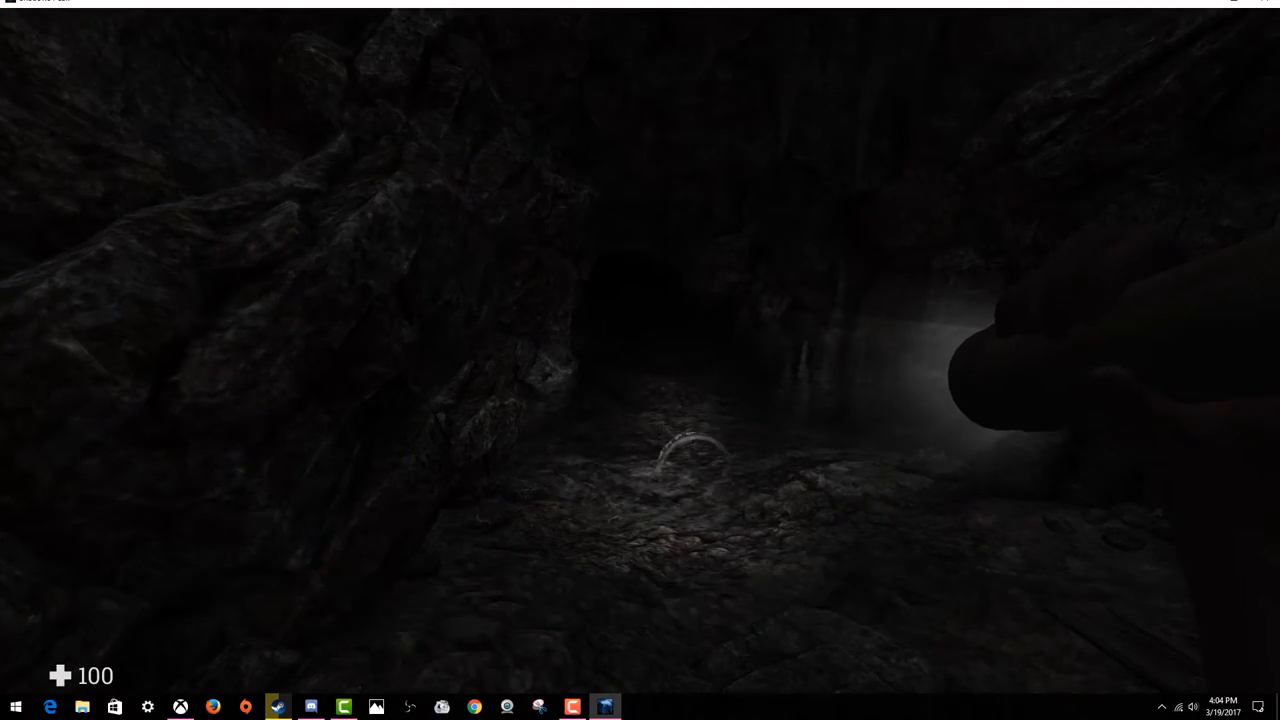
pyautogui.moveTo(640, 360)
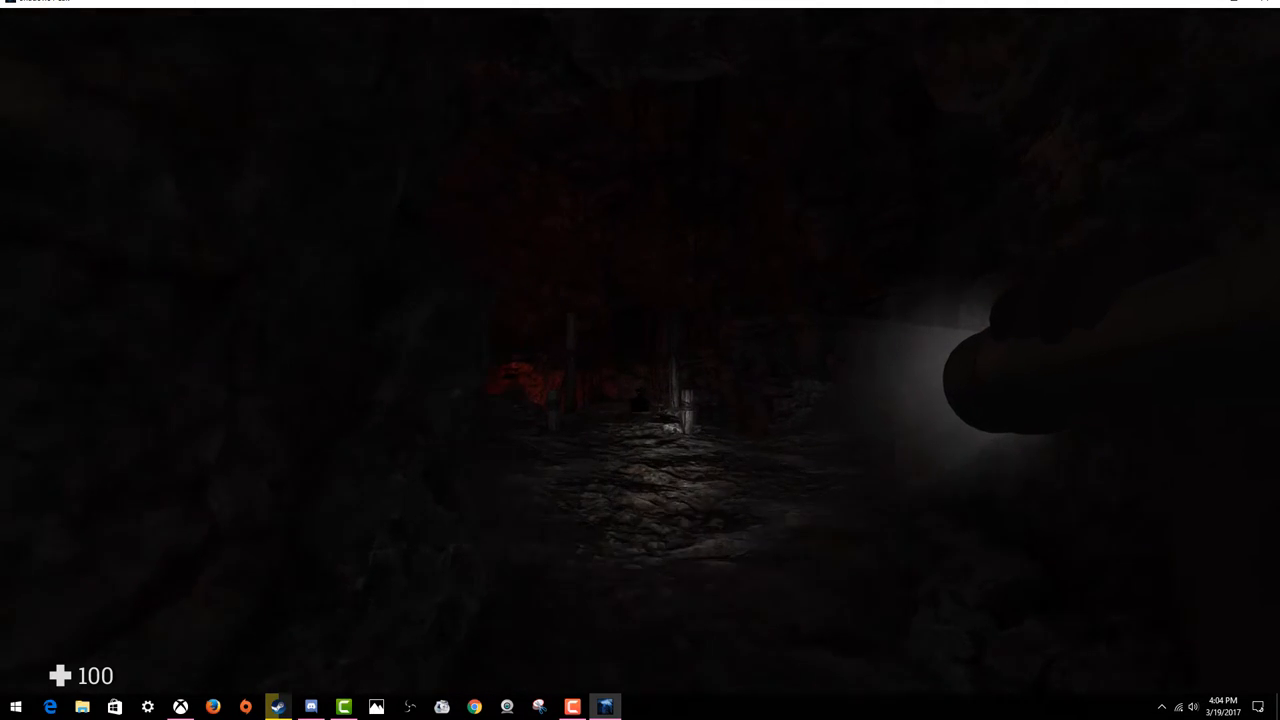
pyautogui.moveTo(640, 360)
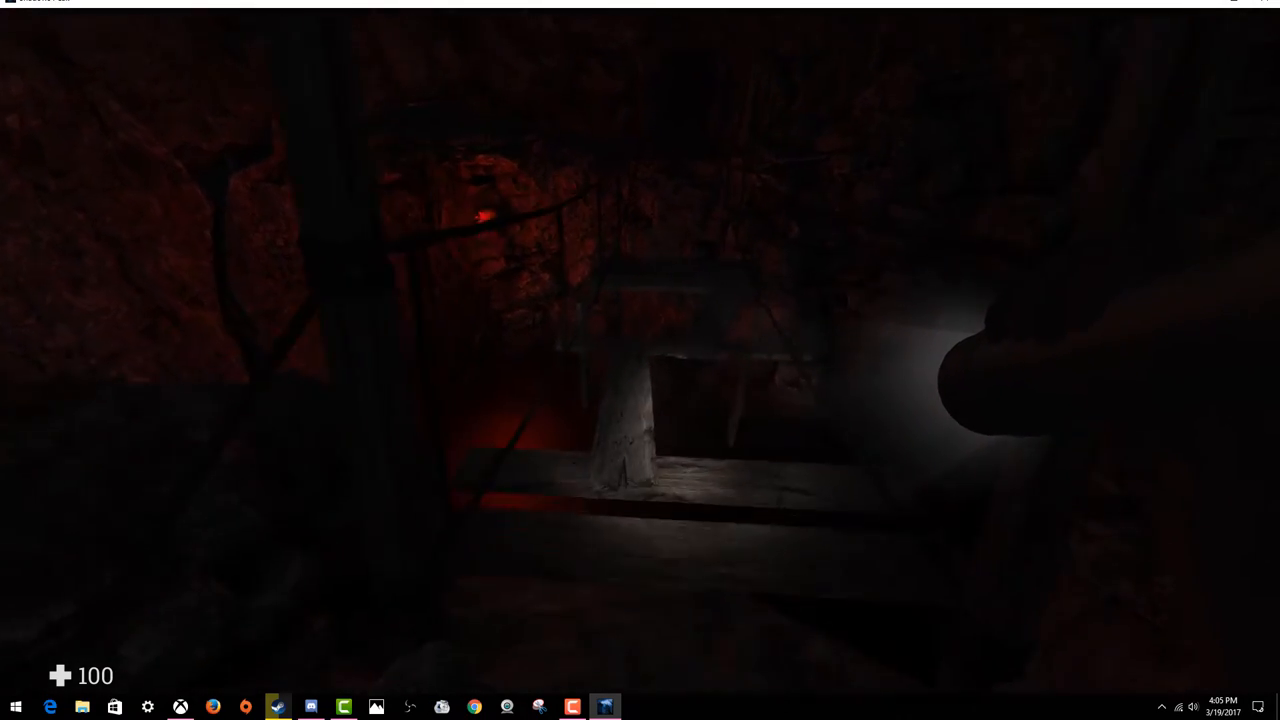
pyautogui.moveTo(640, 360)
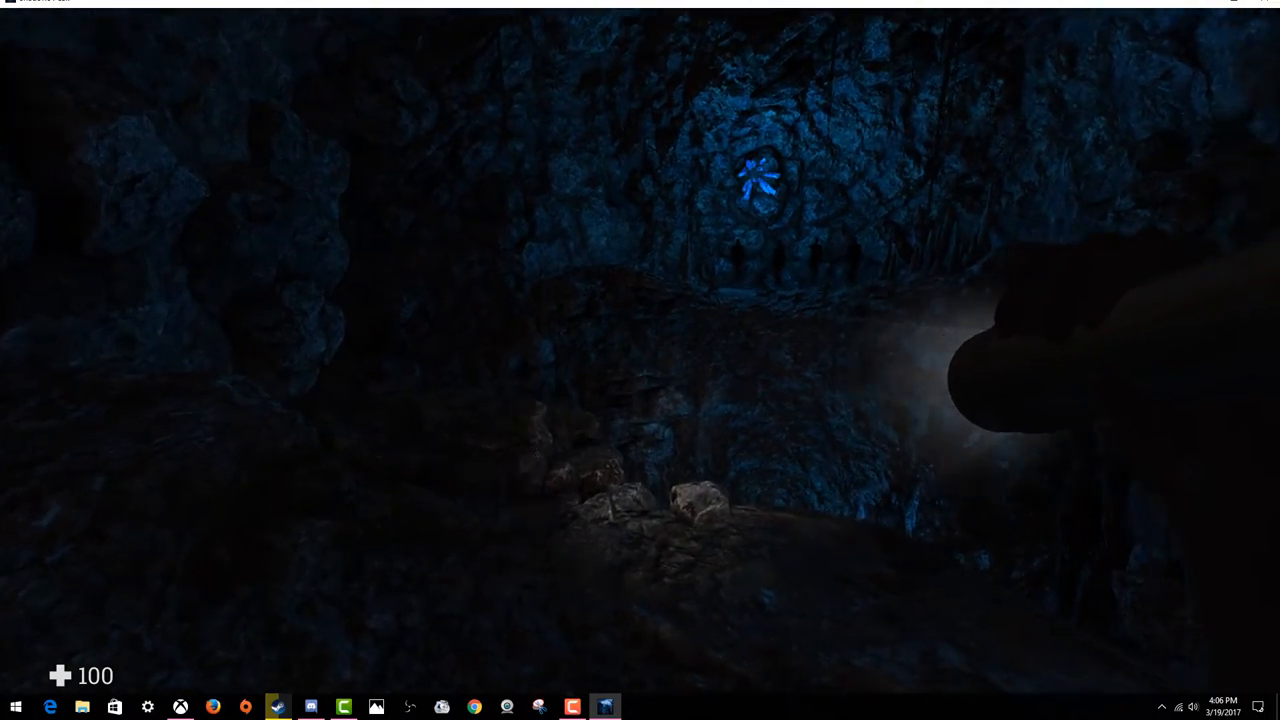
pyautogui.moveTo(640, 360)
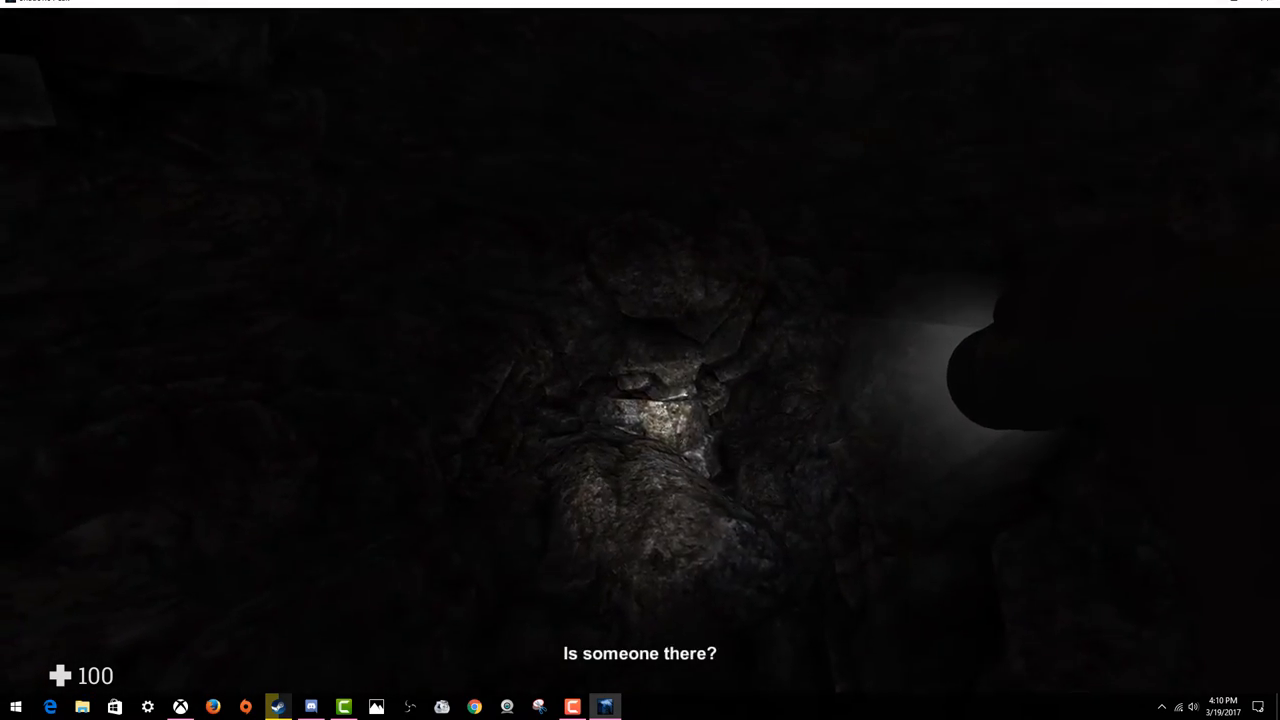
pyautogui.moveTo(640, 360)
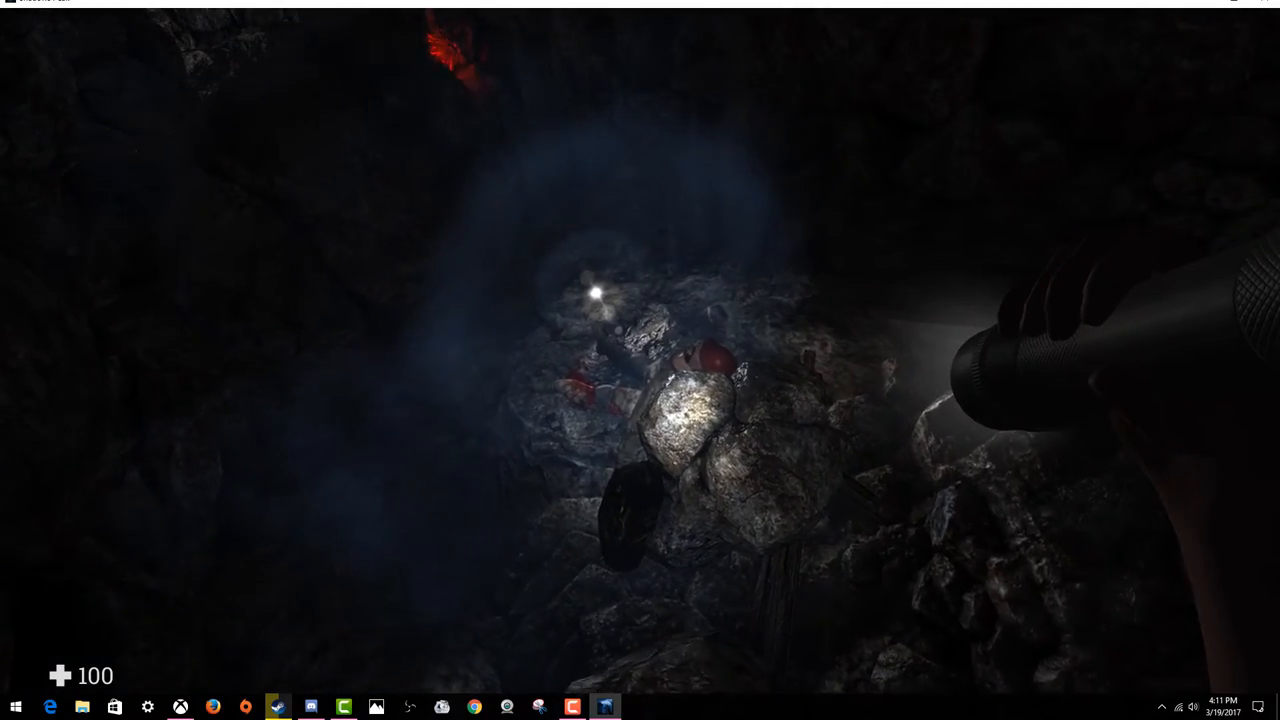
pyautogui.moveTo(640, 360)
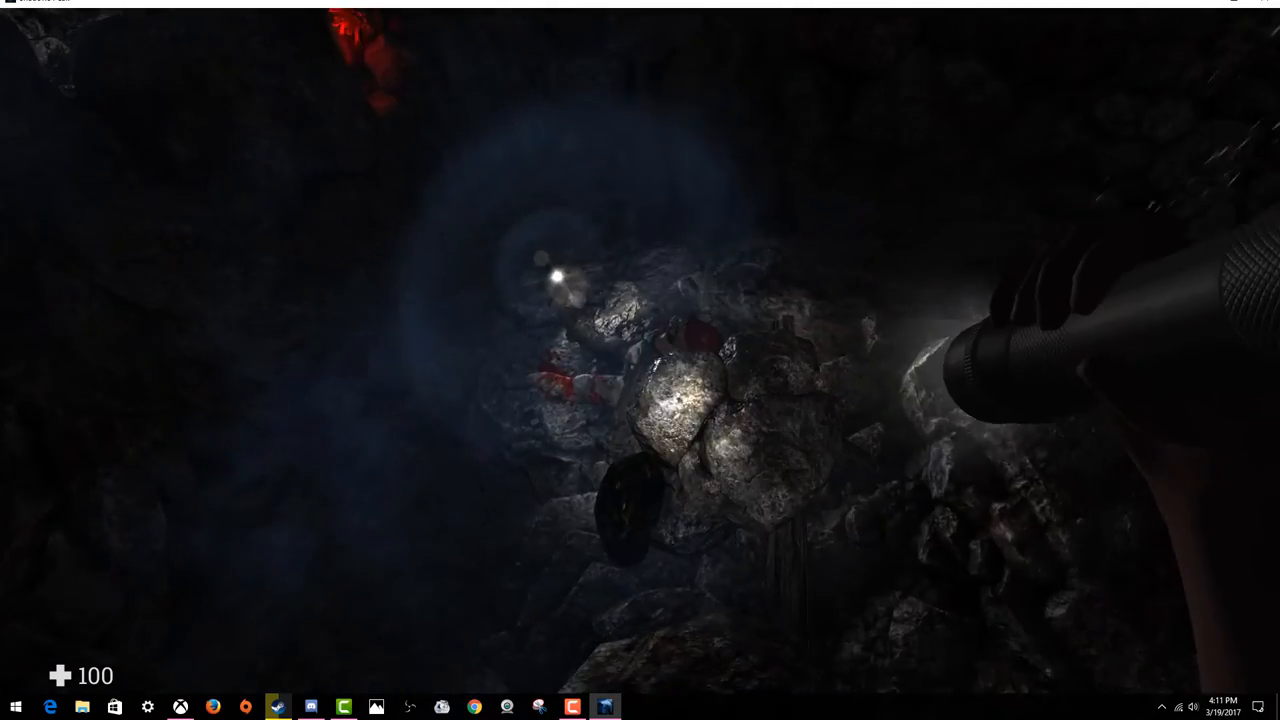